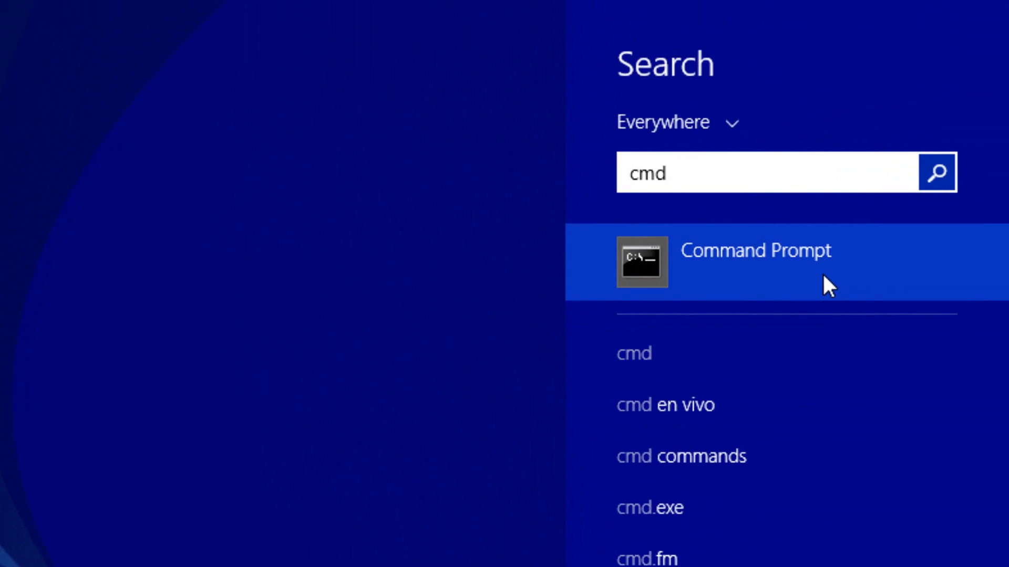
mouse_move(765, 492)
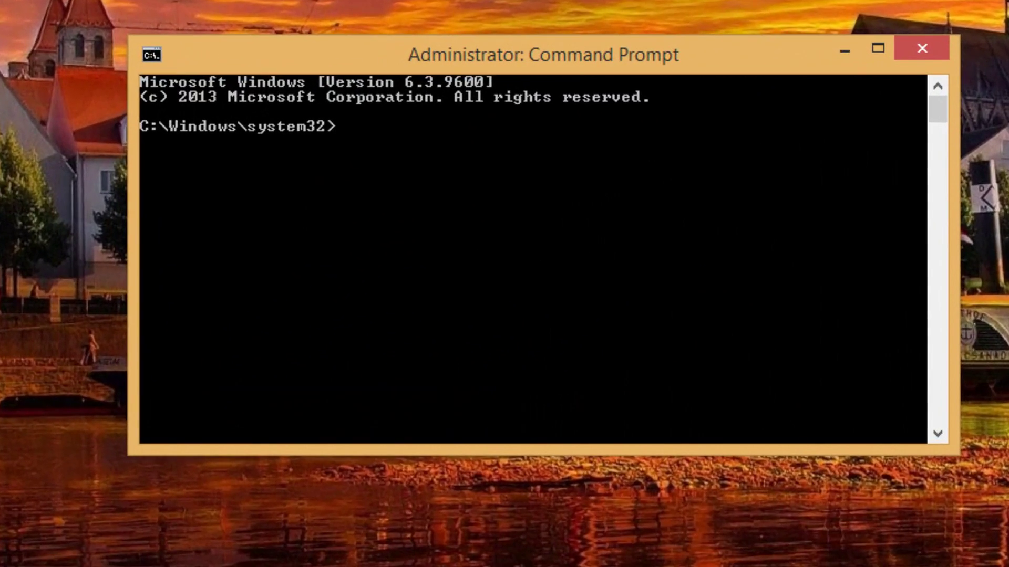
Step: List the computer's user accounts with net user, then begin a second net user command
text(net)
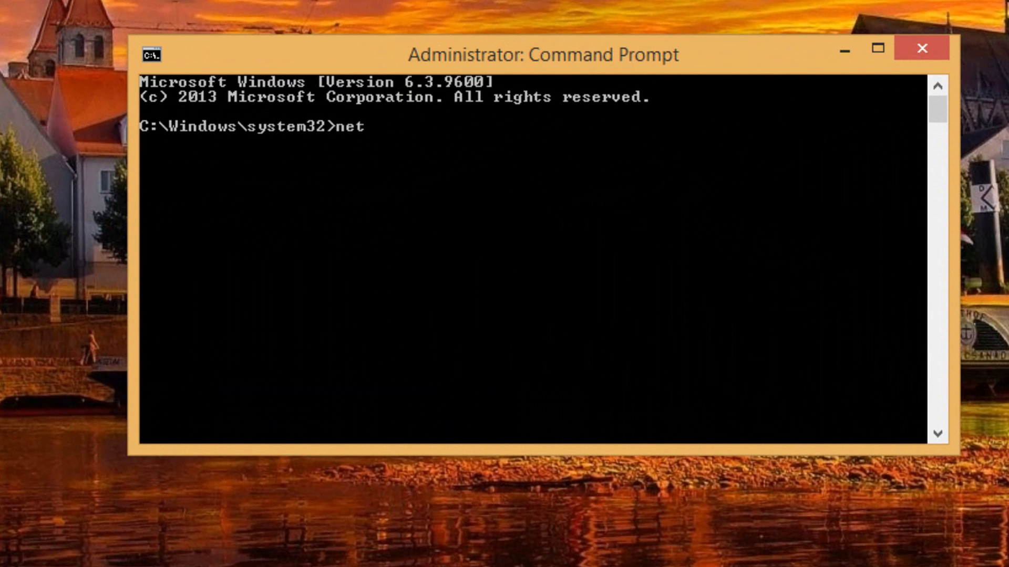
text(user)
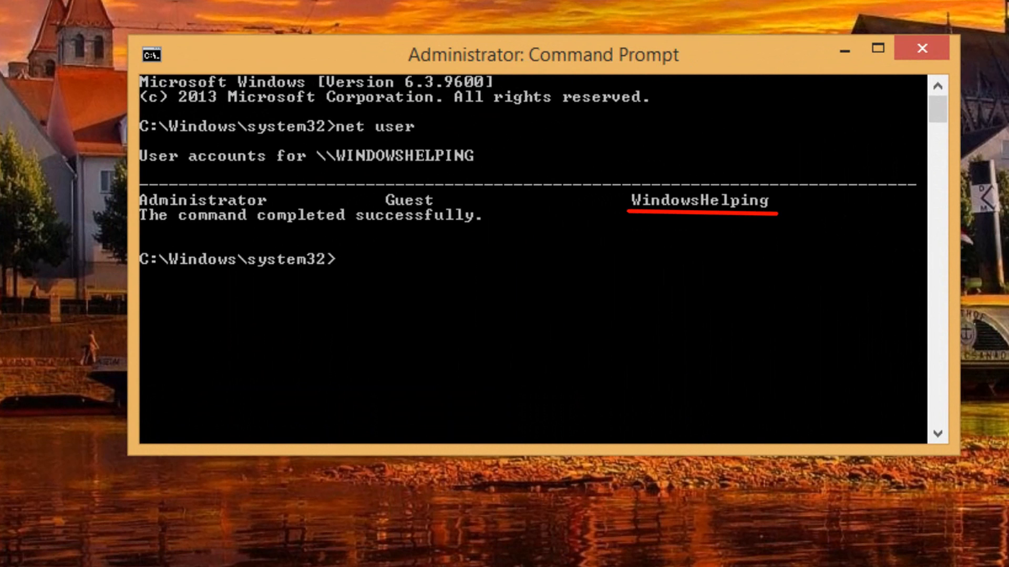
text(net user)
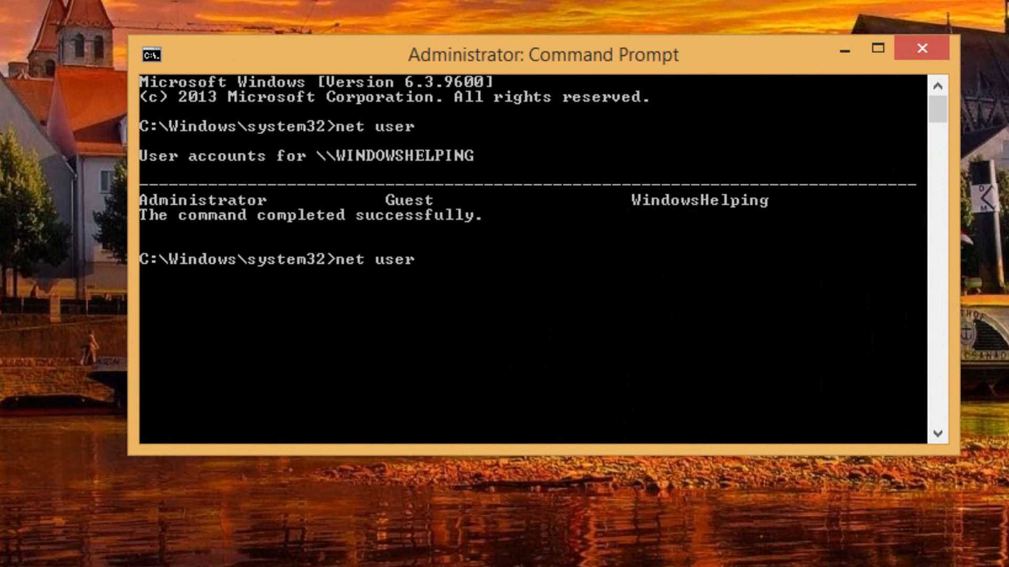
Step: Show the WindowsHelping account details: active, password required, member of Administrators and HomeUsers
text(windowshelping)
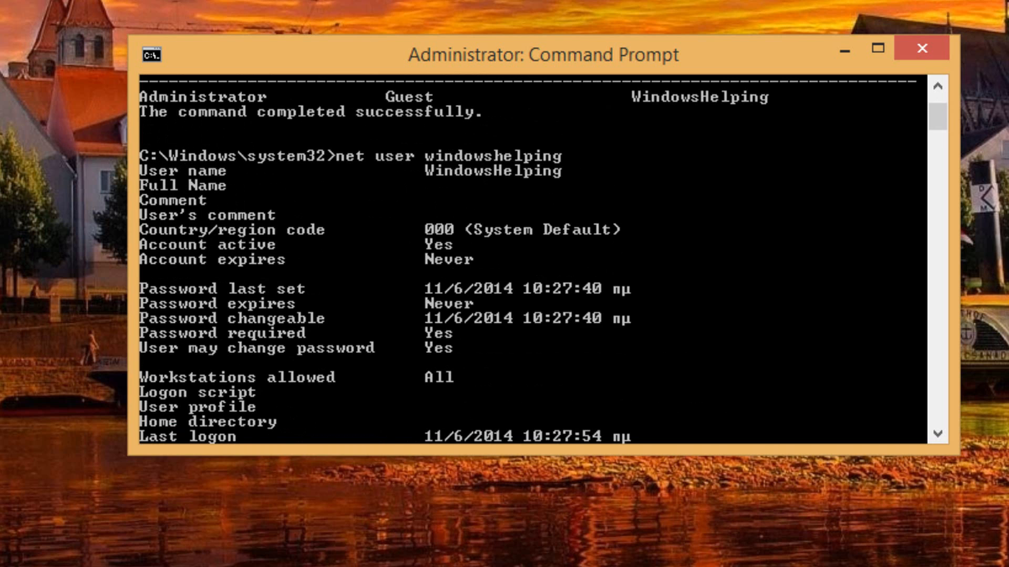
scroll(down, 3)
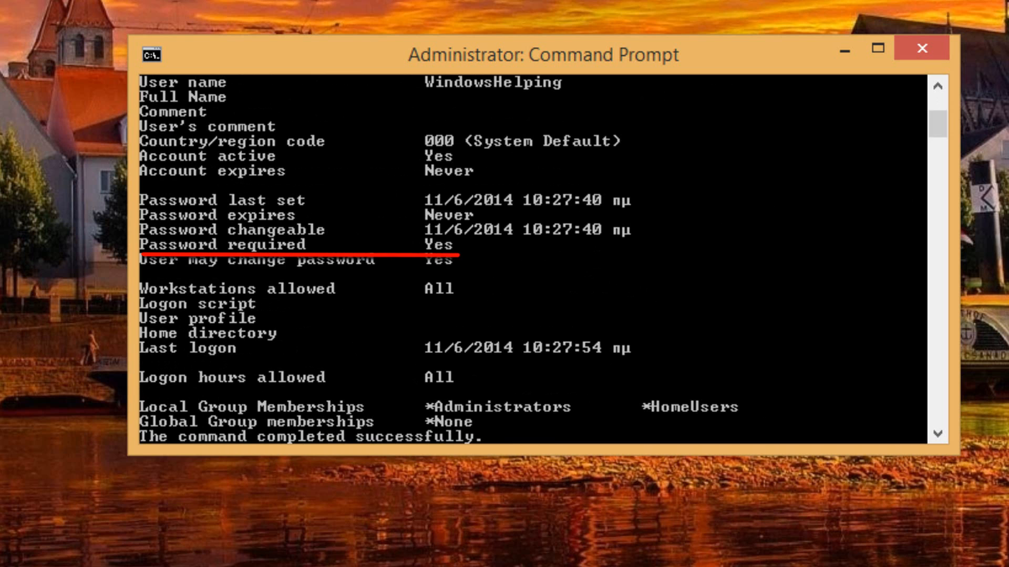
scroll(down, 3)
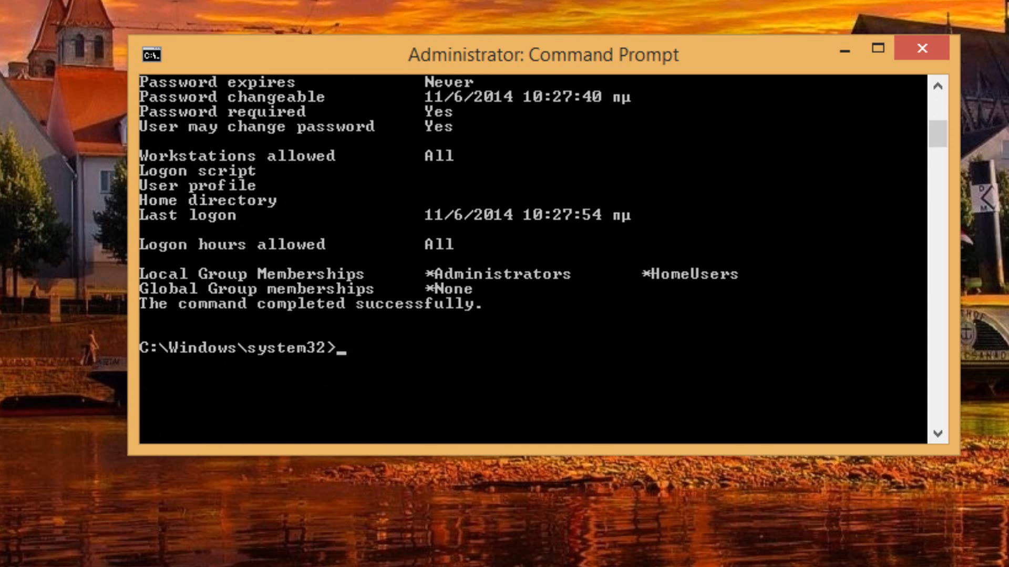
Step: Run net user WindowsHelping * to prompt for a new password
text(net user wi)
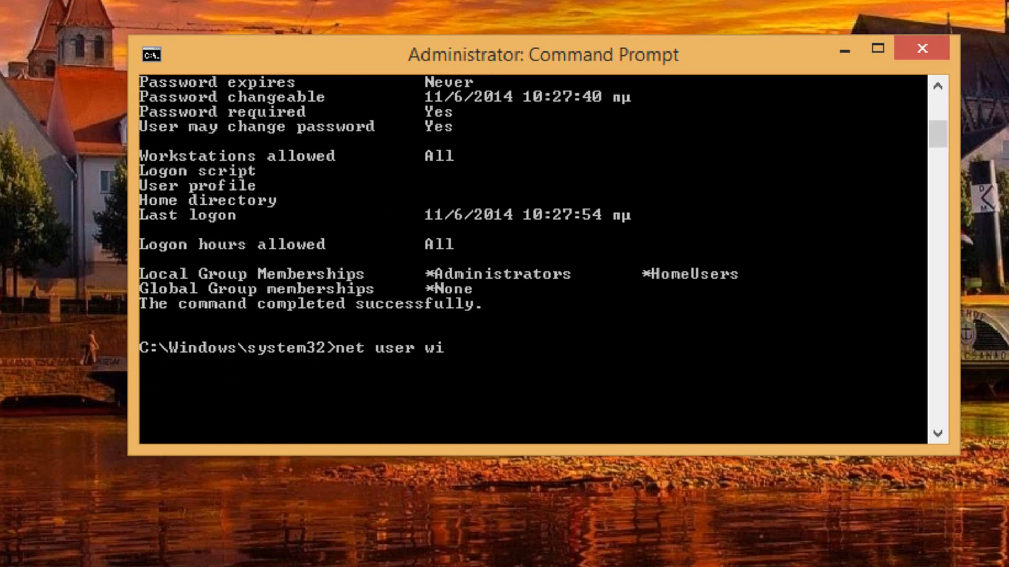
text(ndowshelping)
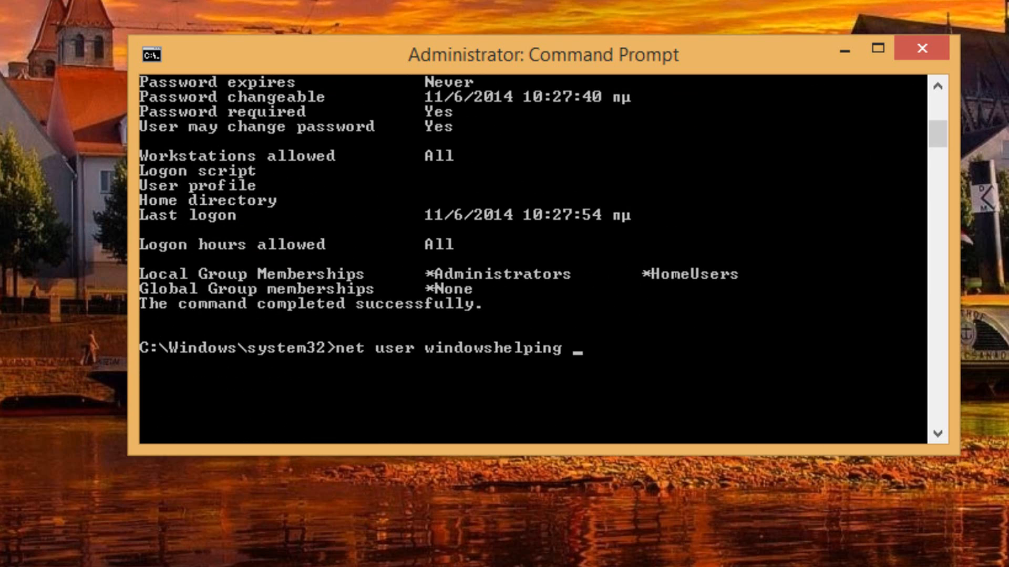
text(*)
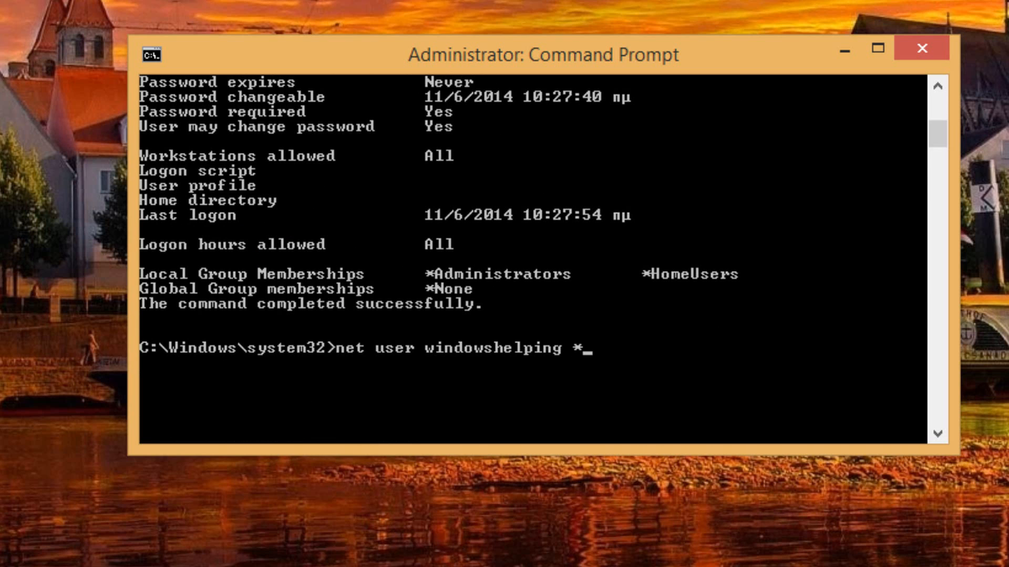
key(Enter)
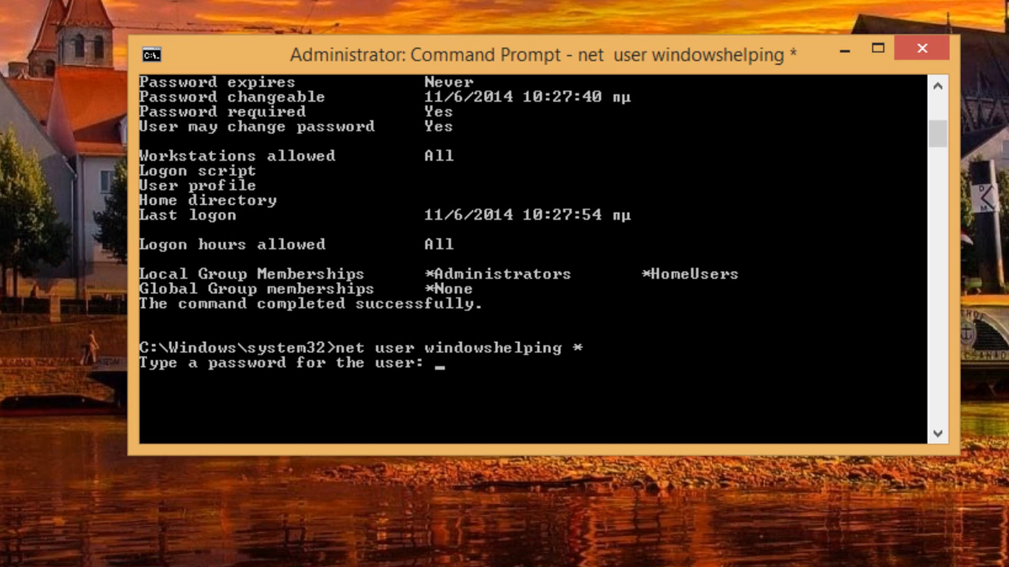
Step: Enter and confirm the new password until 'command completed successfully', then close the console
key(Enter)
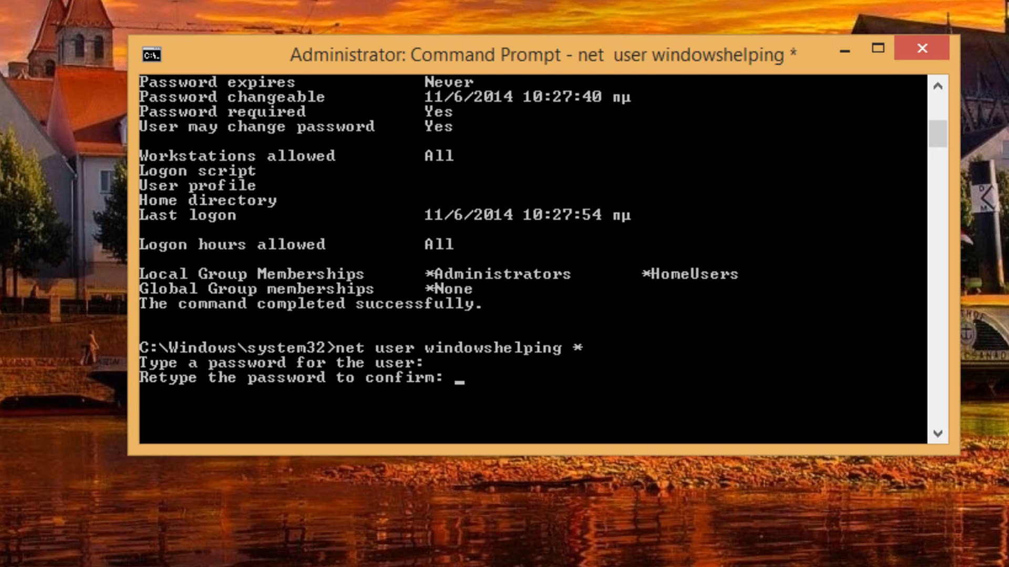
key(Enter)
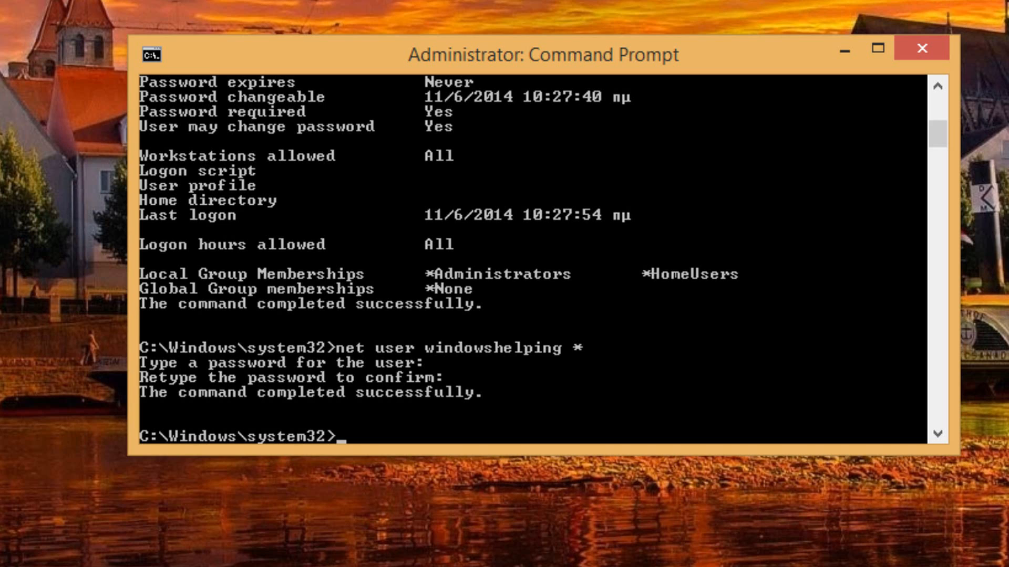
click(923, 49)
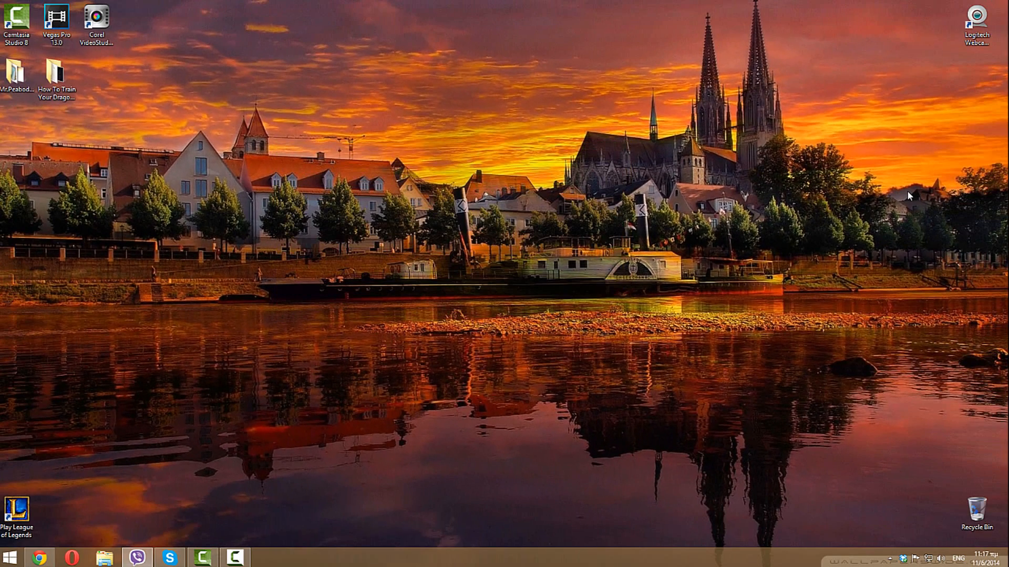